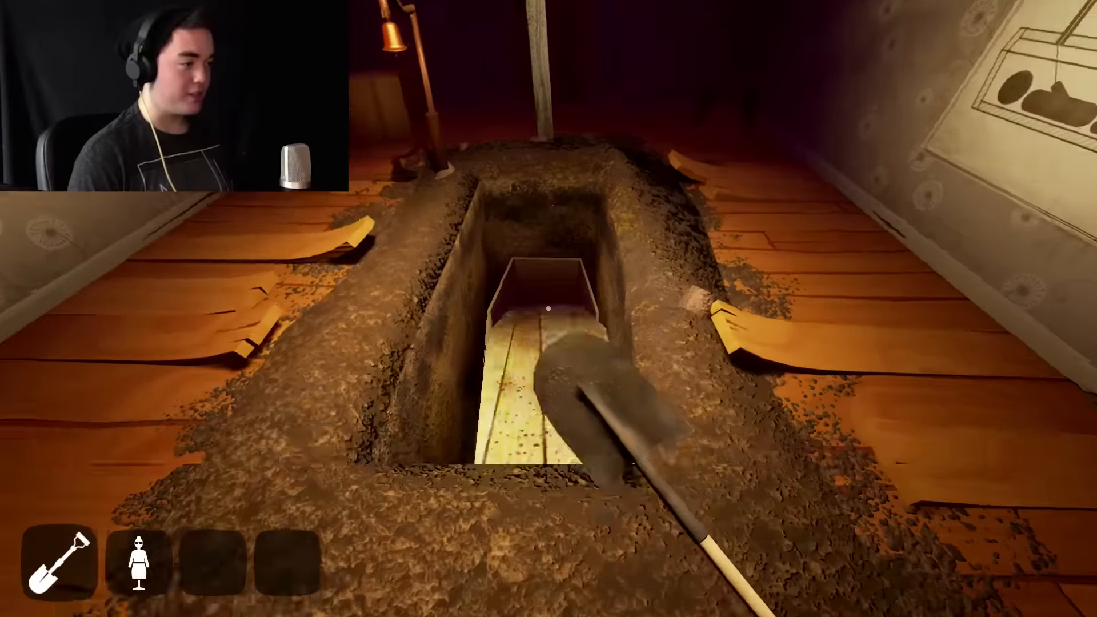
pyautogui.moveTo(548, 308)
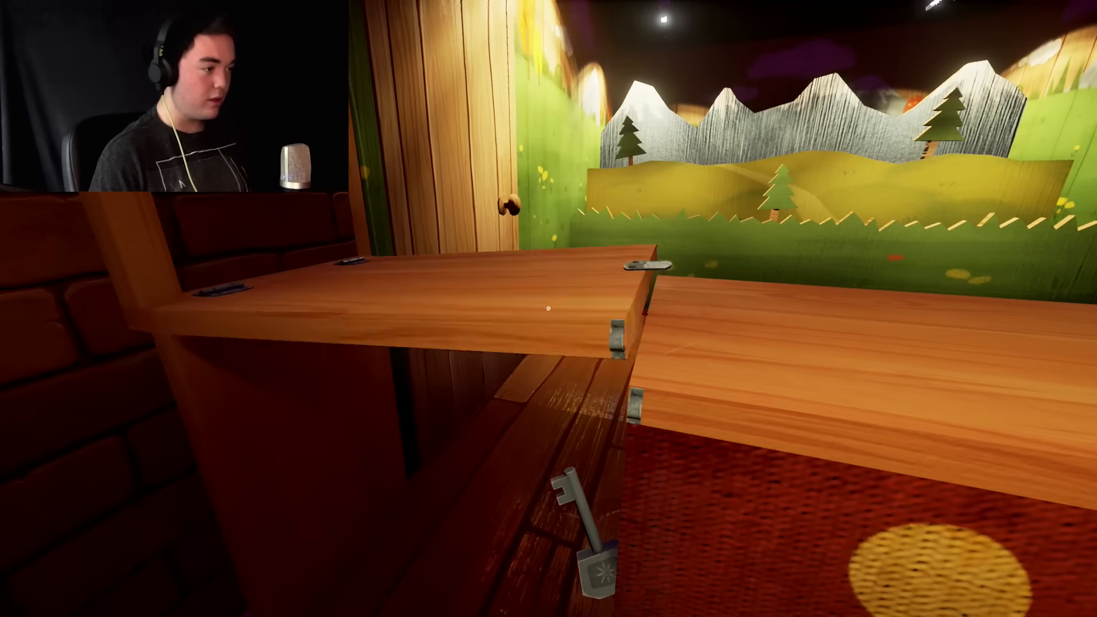
pyautogui.moveTo(548, 308)
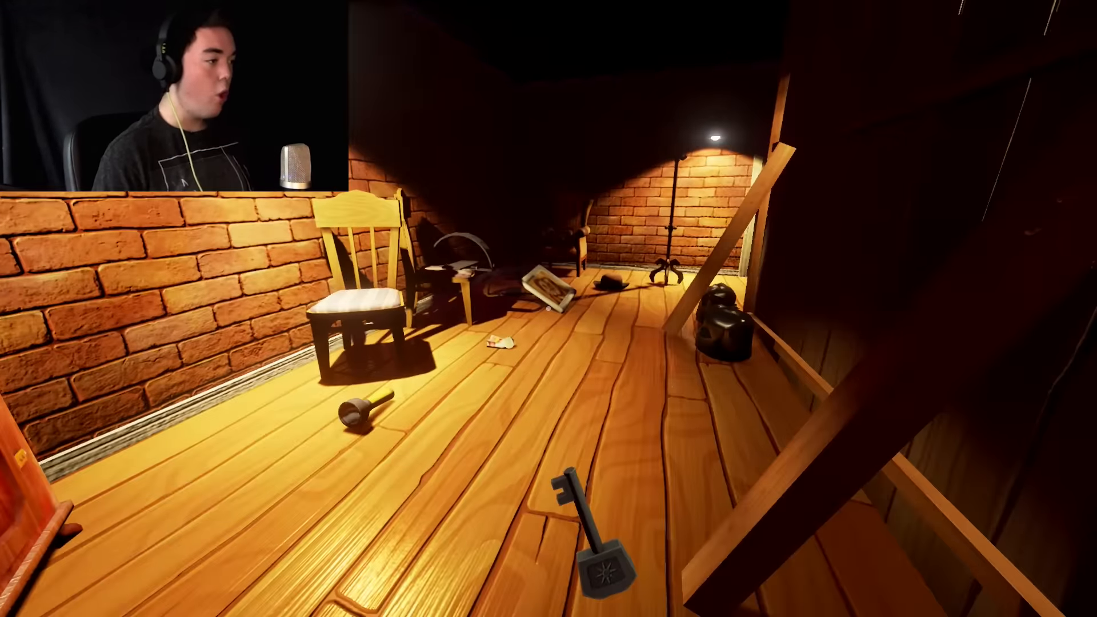
pyautogui.moveTo(548, 309)
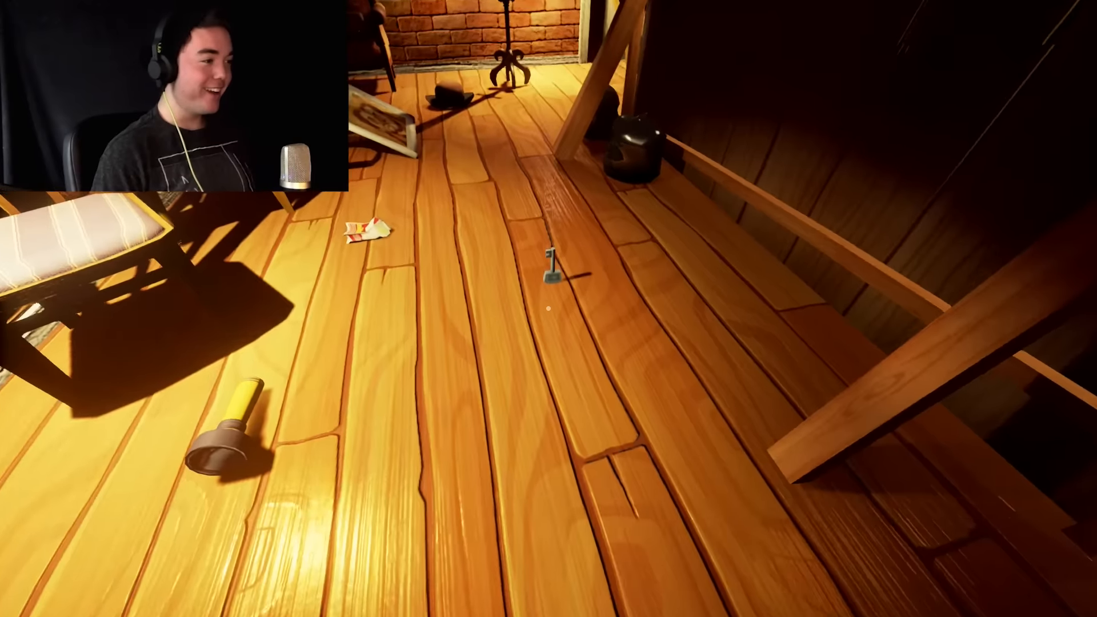